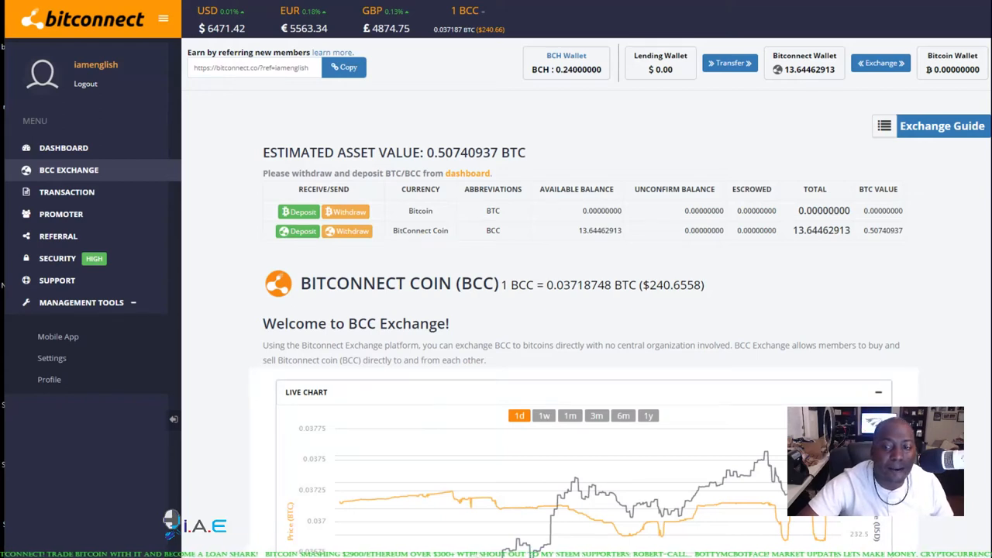
{"action": "mouse_move", "coordinate": [672, 350]}
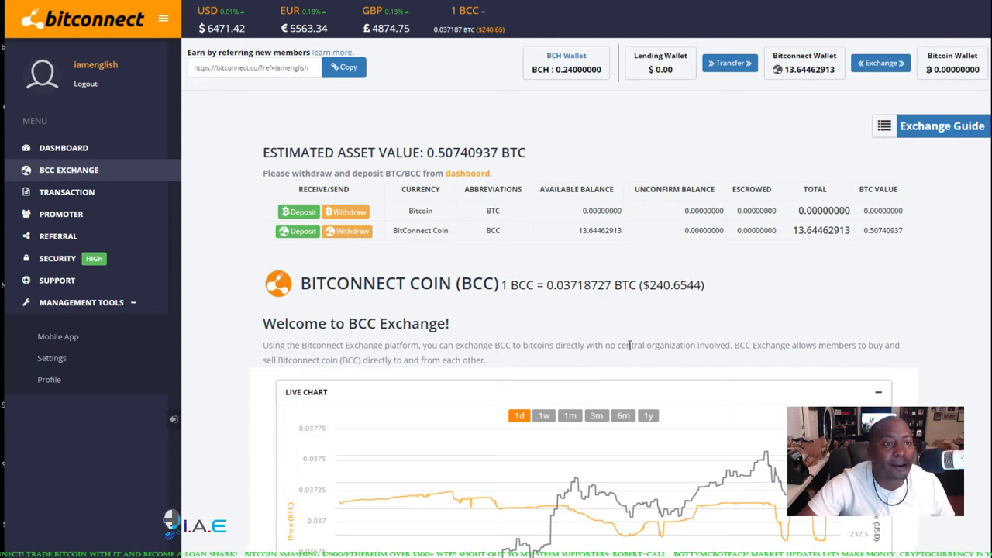
{"action": "mouse_move", "coordinate": [659, 111]}
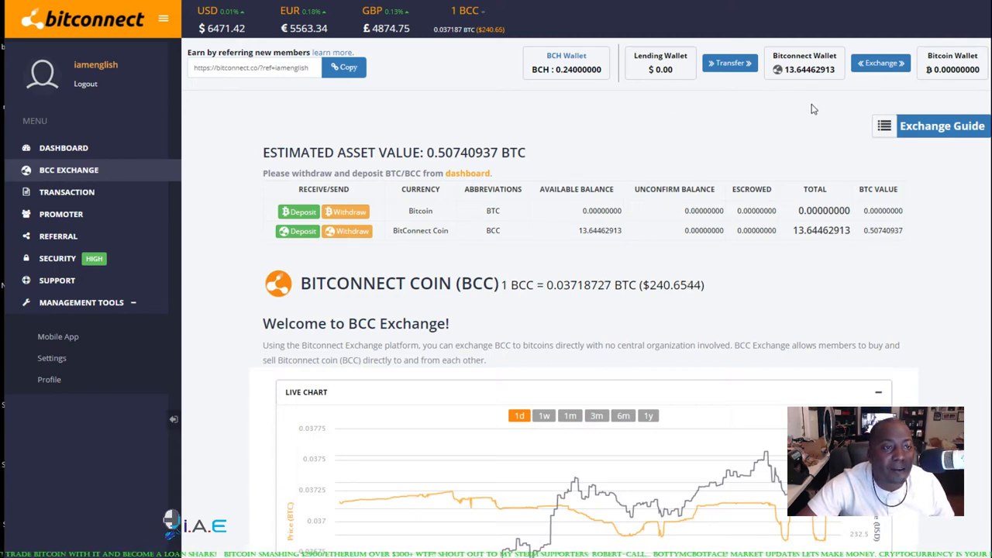
{"action": "mouse_move", "coordinate": [612, 124]}
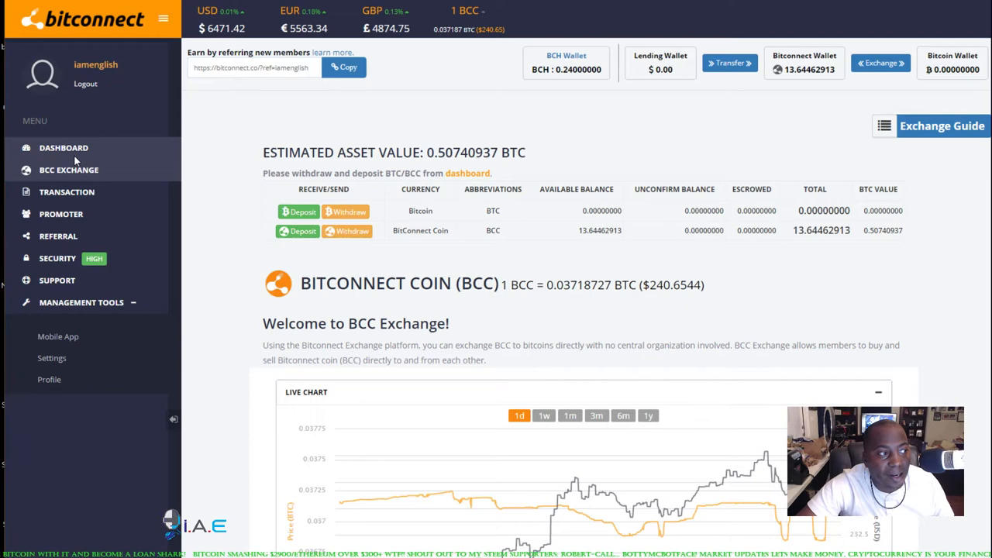
Open the Lend BitConnect form from the dashboard and view the volatility software interest details.
{"action": "left_click", "coordinate": [64, 147]}
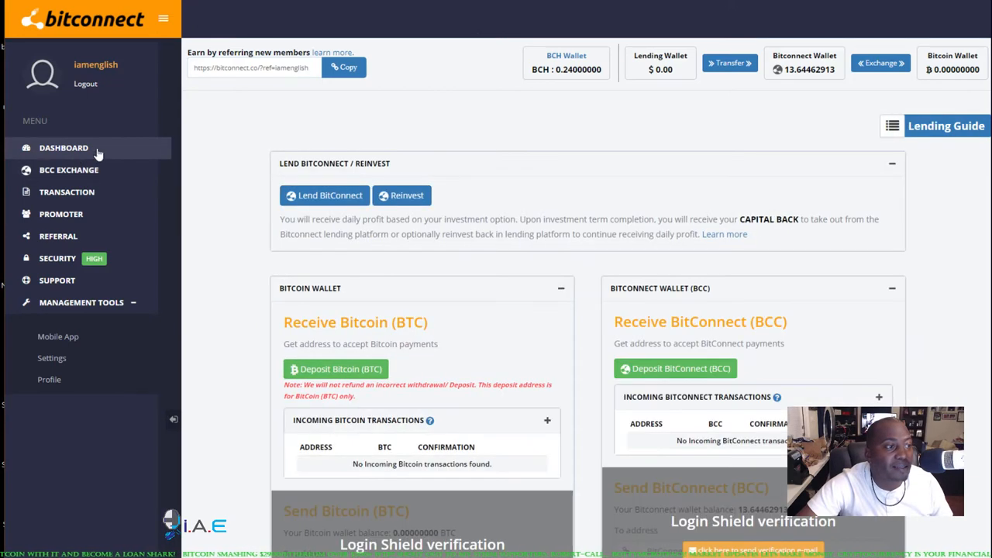
{"action": "left_click", "coordinate": [323, 195]}
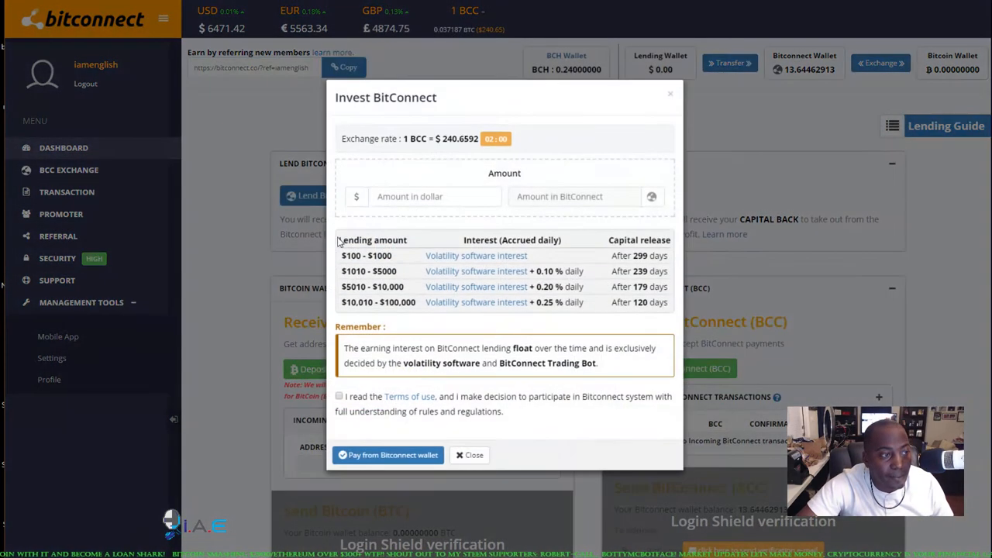
{"action": "right_click", "coordinate": [476, 255]}
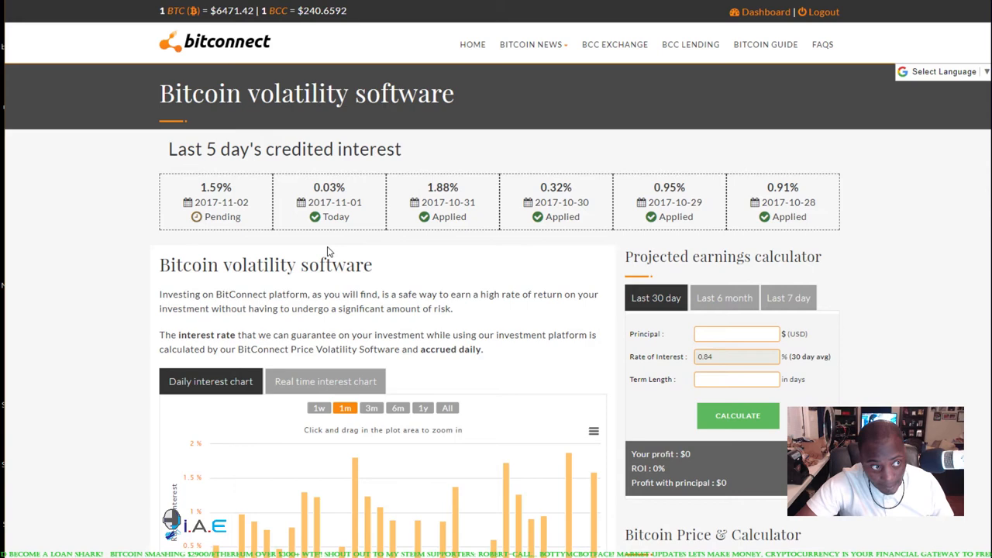
{"action": "mouse_move", "coordinate": [367, 228]}
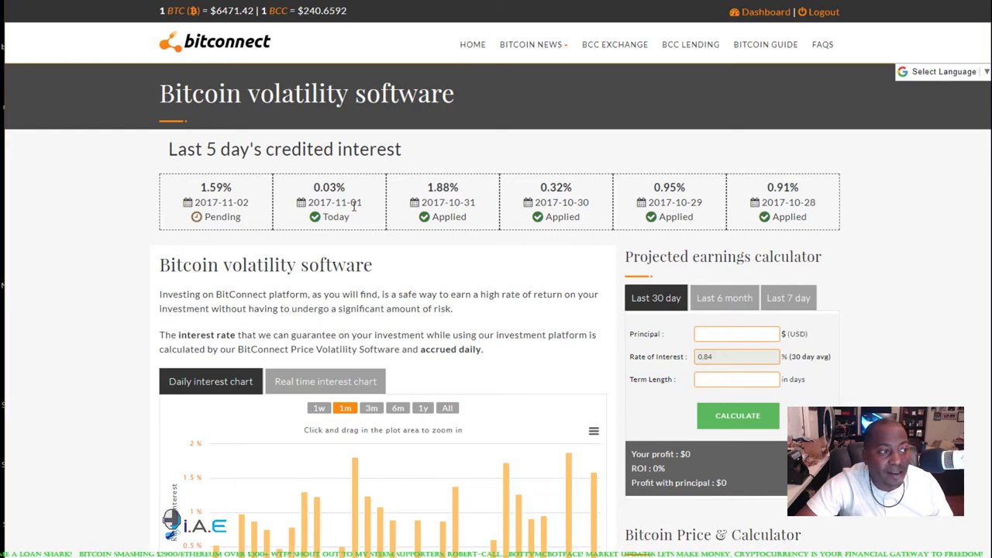
{"action": "mouse_move", "coordinate": [314, 239]}
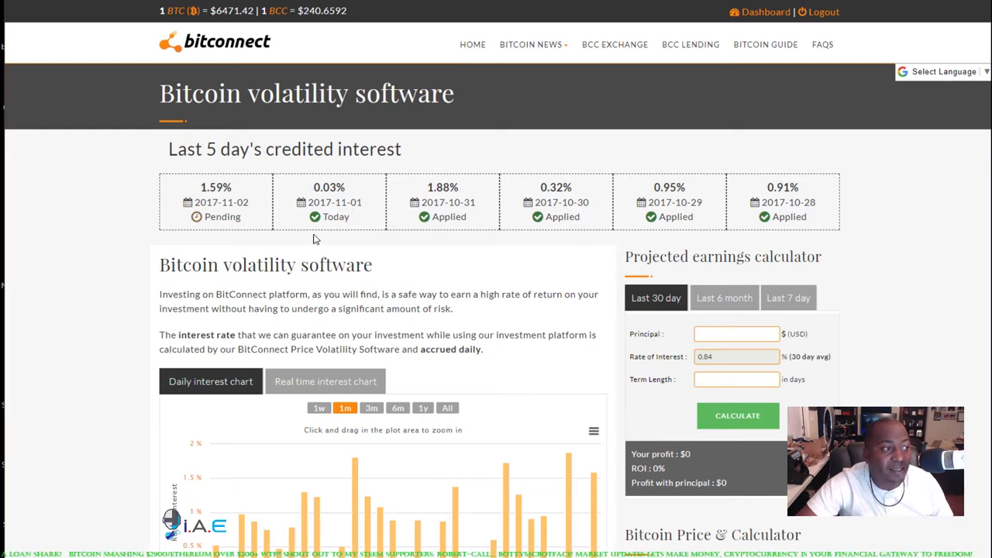
{"action": "mouse_move", "coordinate": [434, 266]}
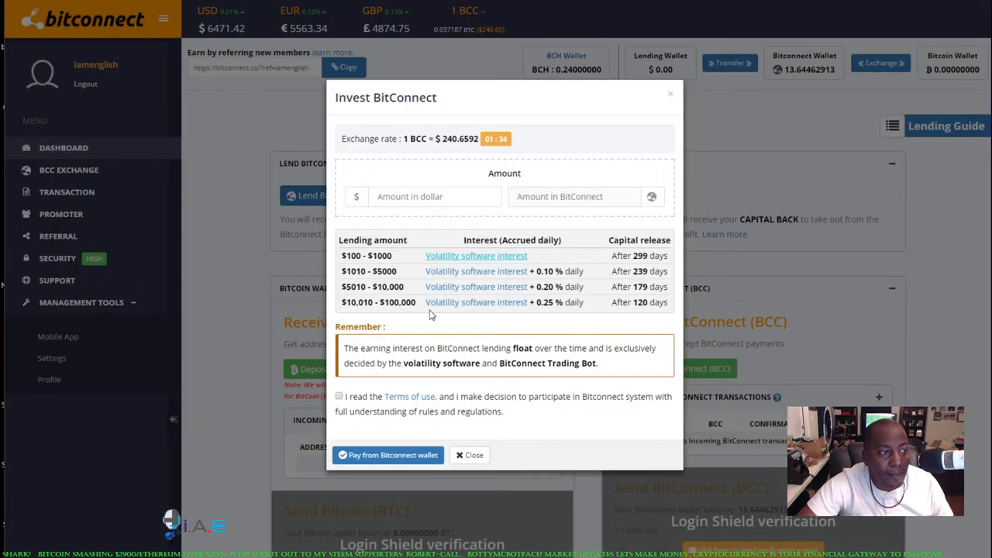
Activate the empty dollar amount field on the Invest BitConnect form.
{"action": "left_click", "coordinate": [426, 196]}
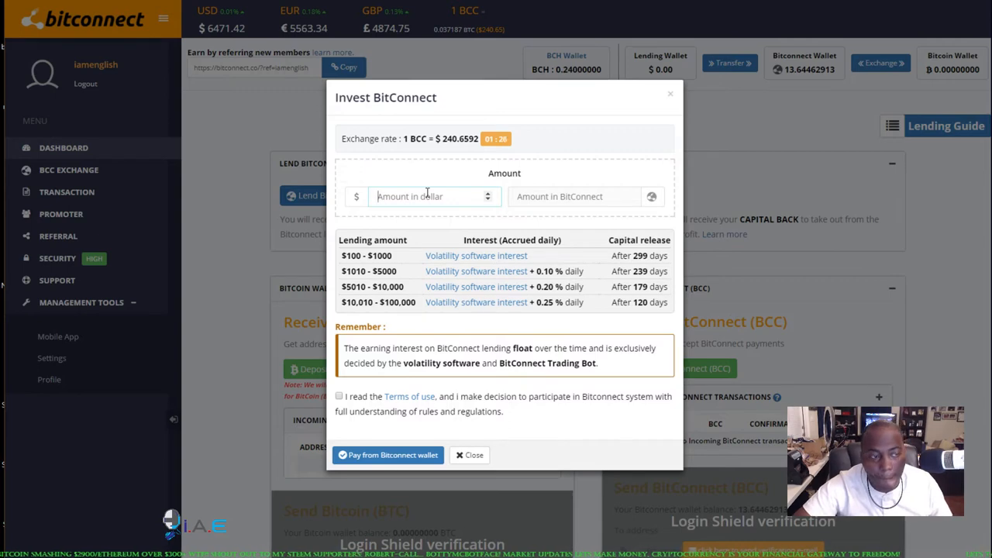
Try out several dollar amounts in the lending amount field, editing digits back and forth.
{"action": "type", "text": "1"}
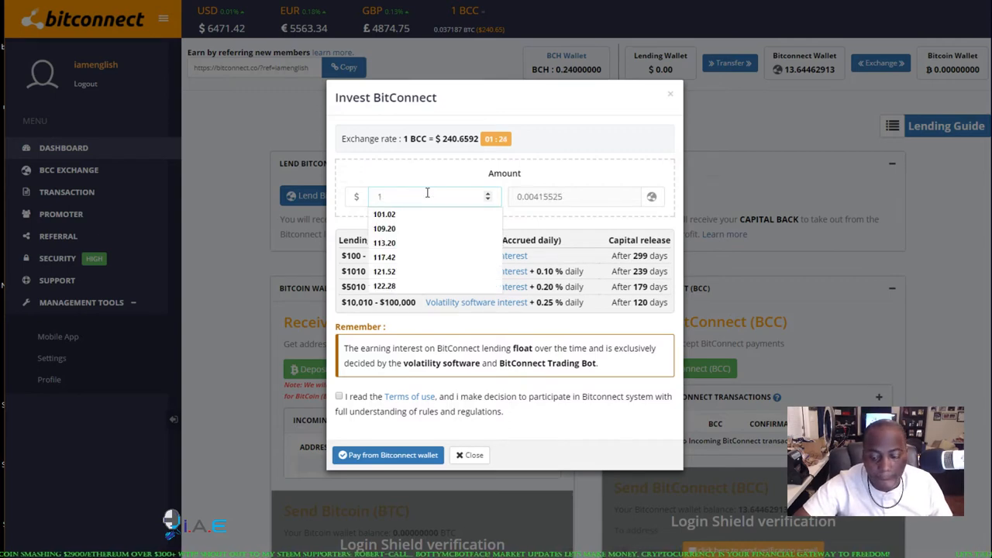
{"action": "type", "text": "150"}
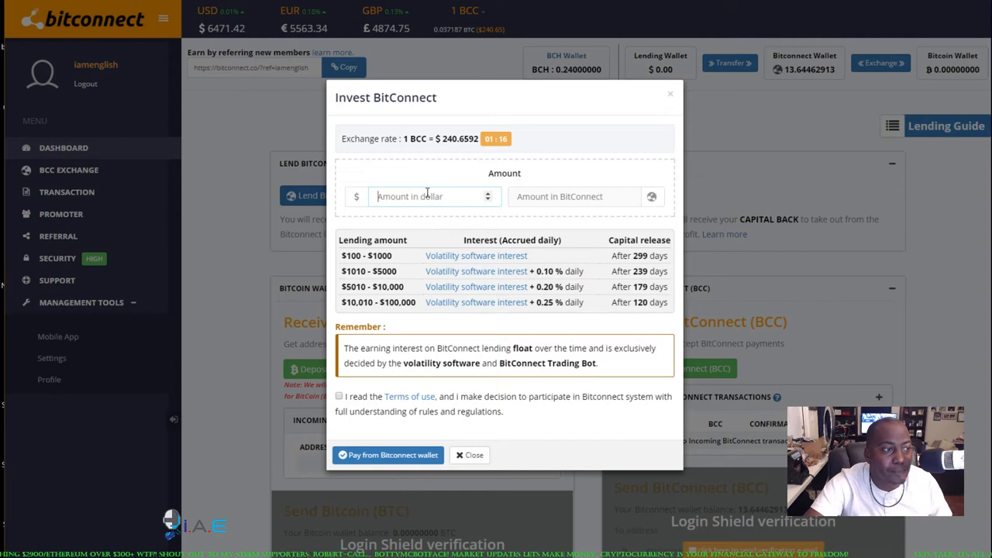
{"action": "type", "text": "2"}
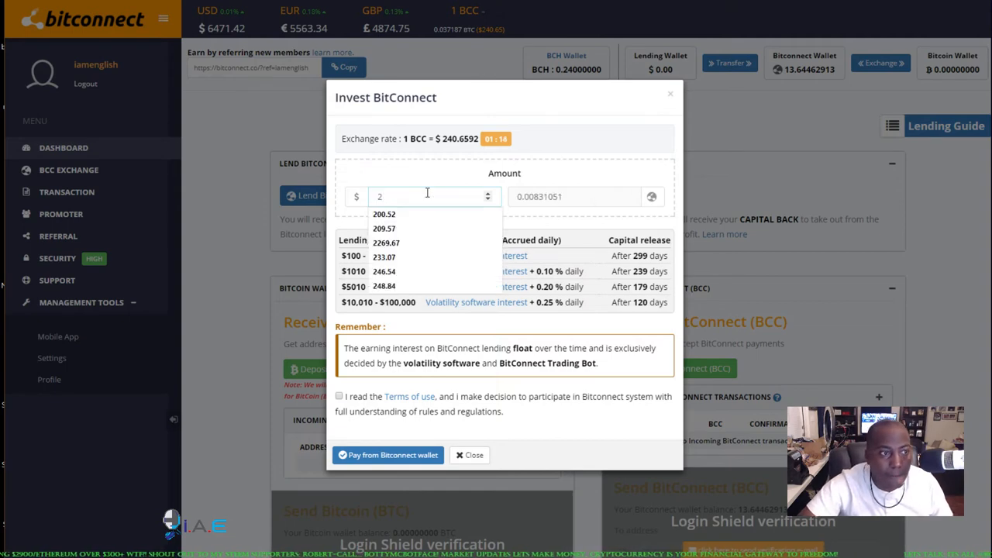
{"action": "type", "text": "5000"}
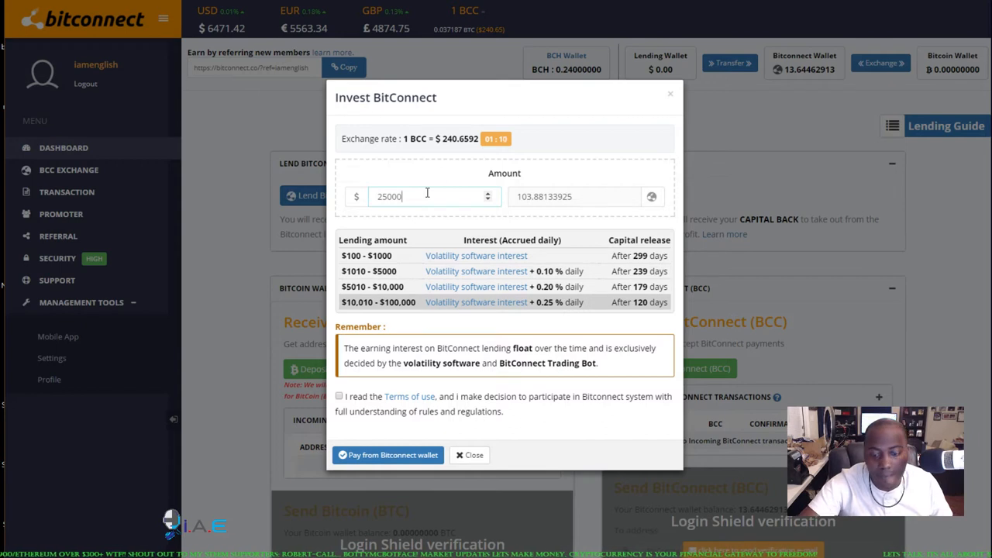
{"action": "type", "text": "2"}
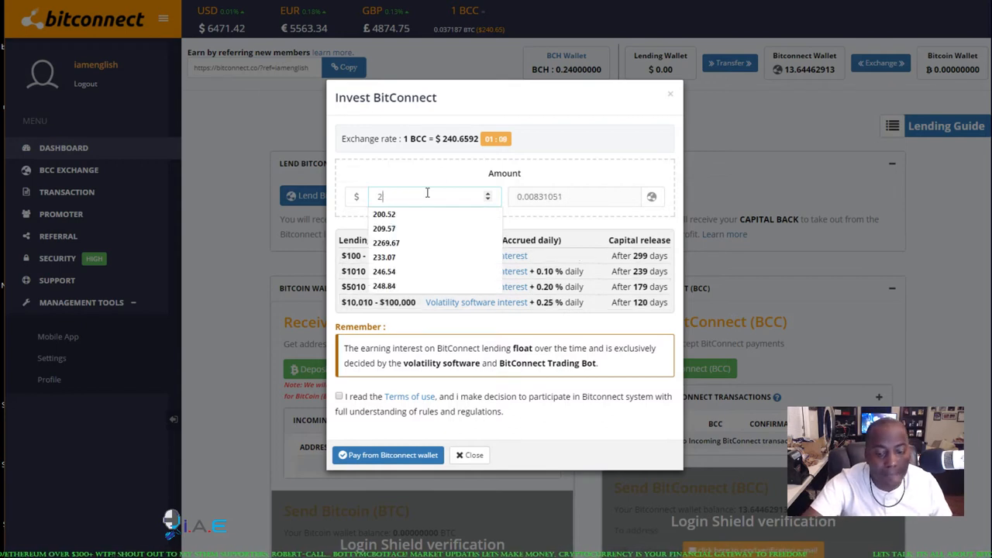
{"action": "type", "text": "700"}
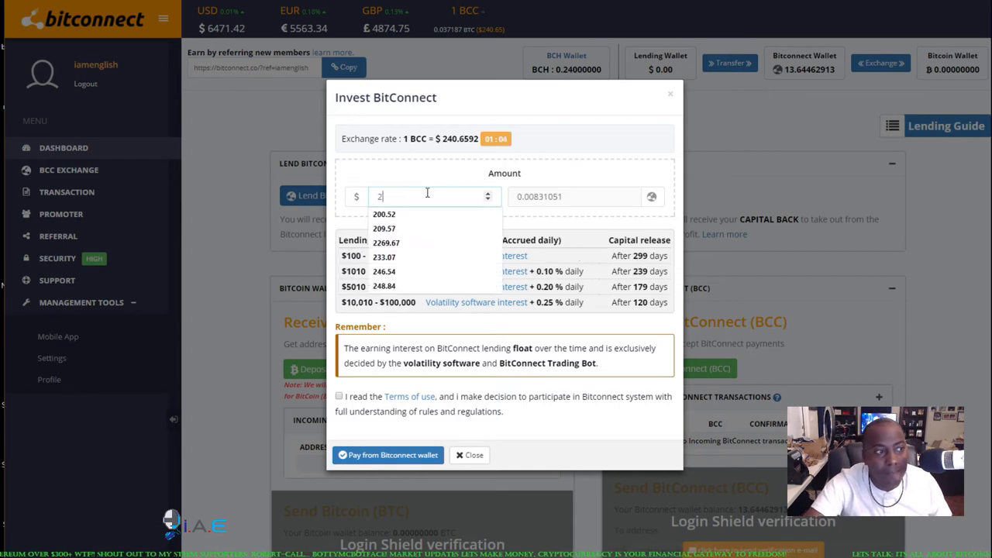
{"action": "type", "text": "000"}
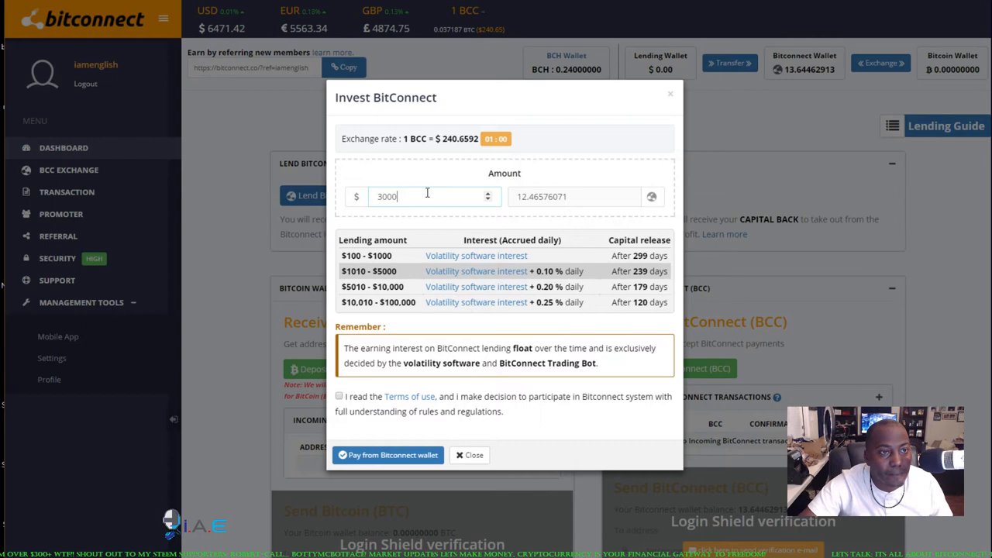
{"action": "key", "text": "BackSpace"}
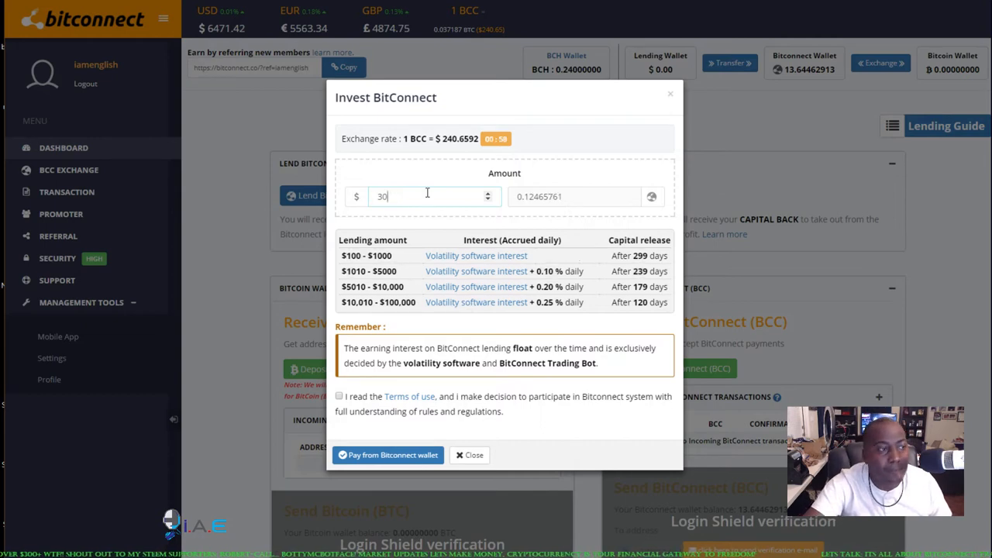
{"action": "key", "text": "backspace"}
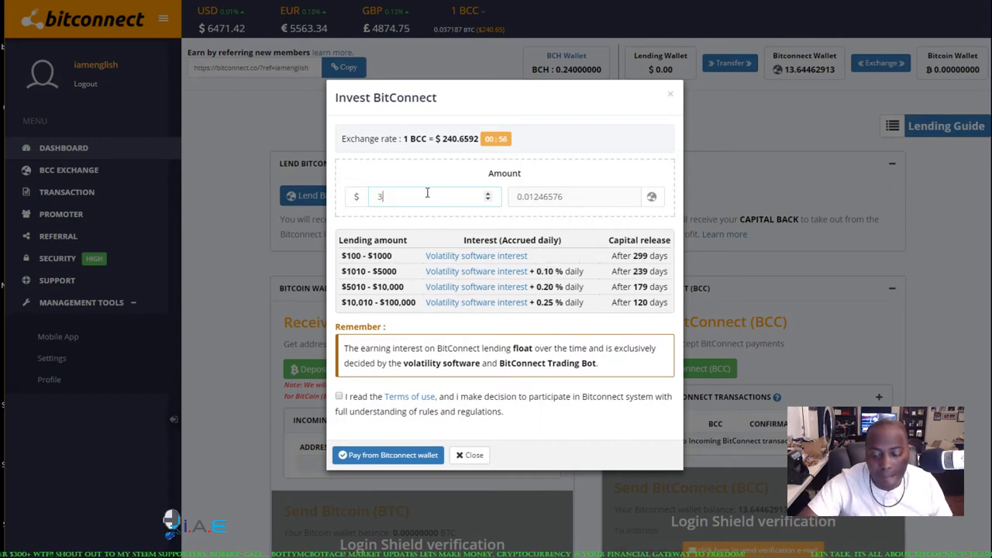
{"action": "type", "text": "200"}
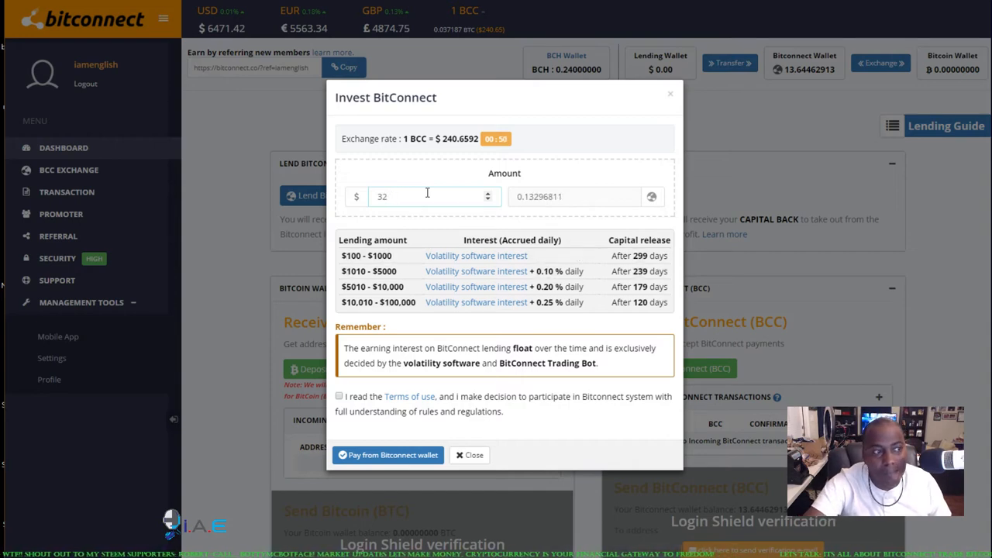
{"action": "type", "text": "350"}
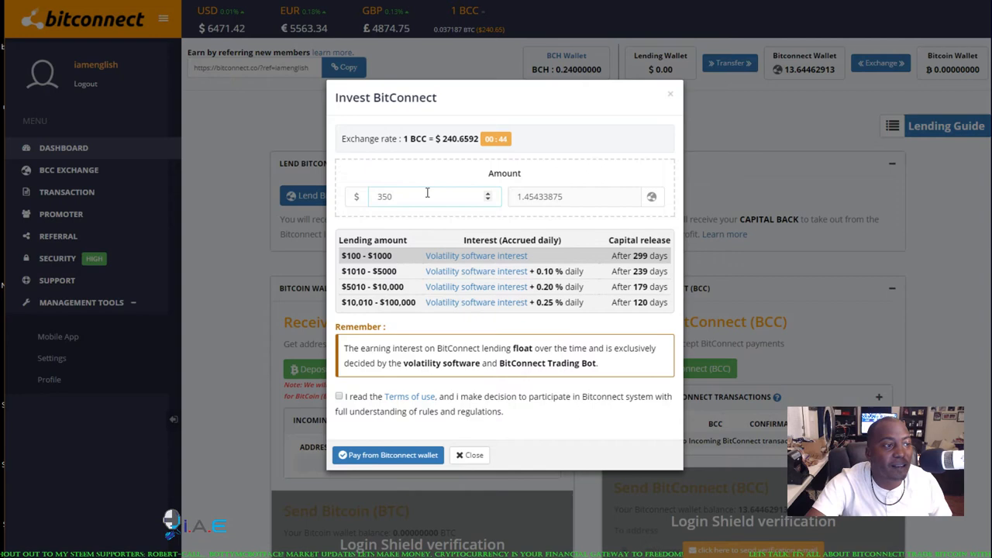
{"action": "type", "text": "3400"}
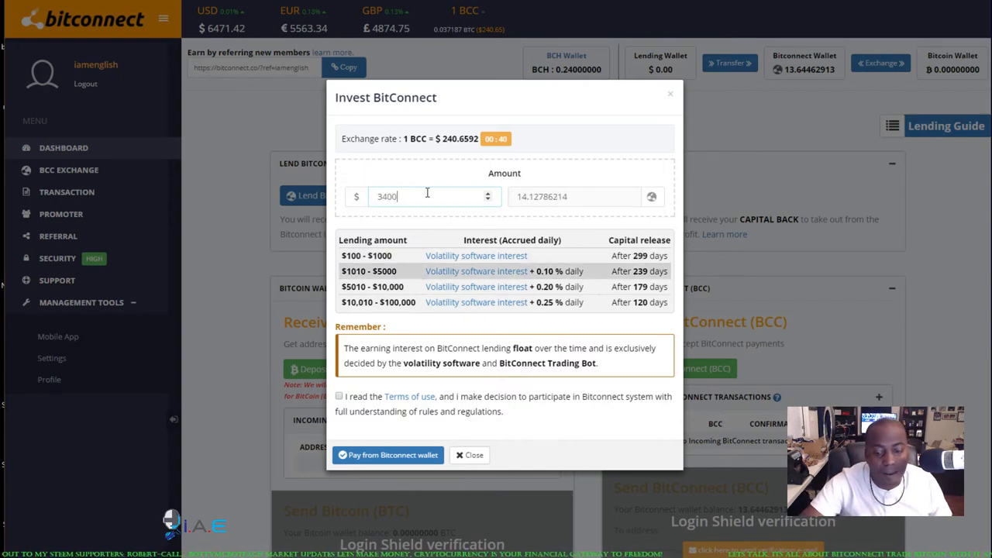
{"action": "key", "text": "BackSpace"}
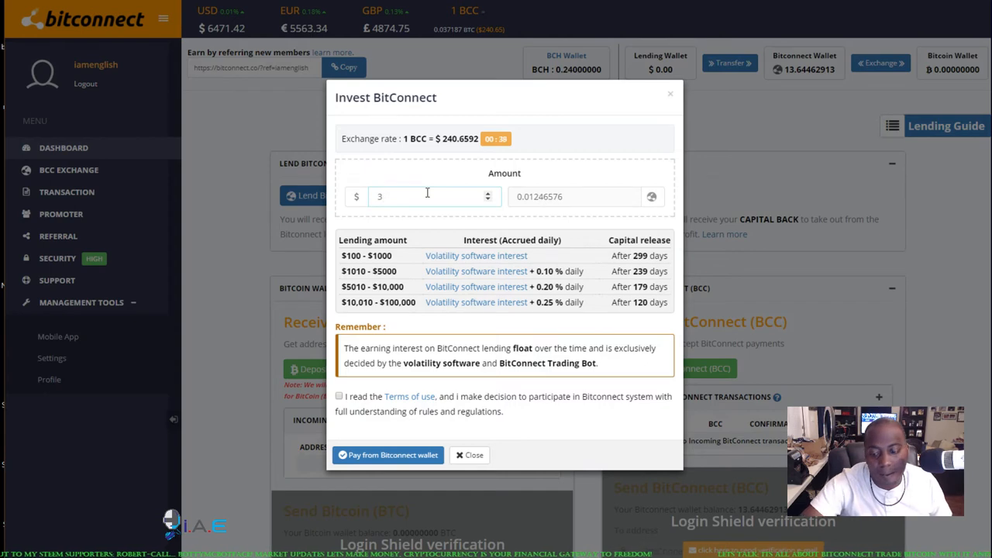
{"action": "type", "text": "3350"}
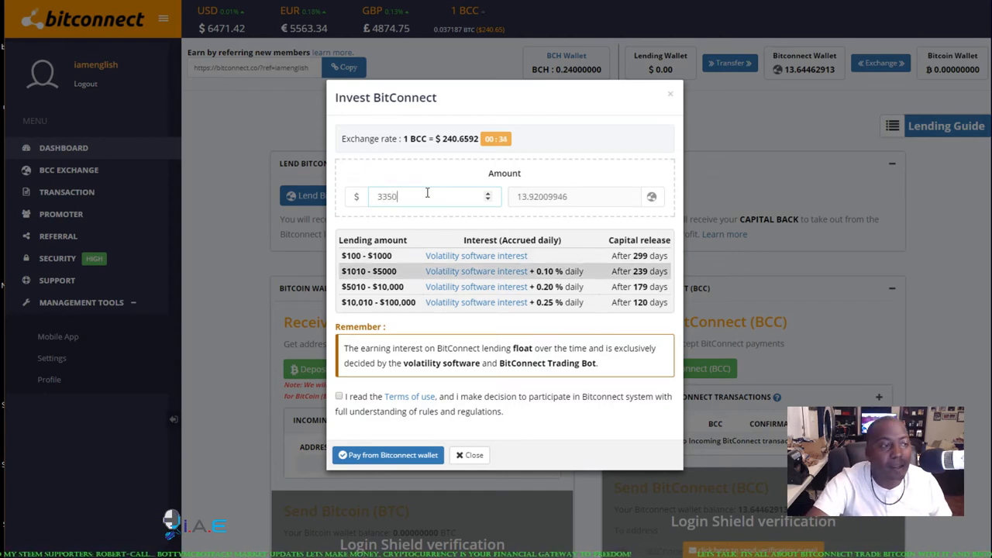
{"action": "key", "text": "BackSpace"}
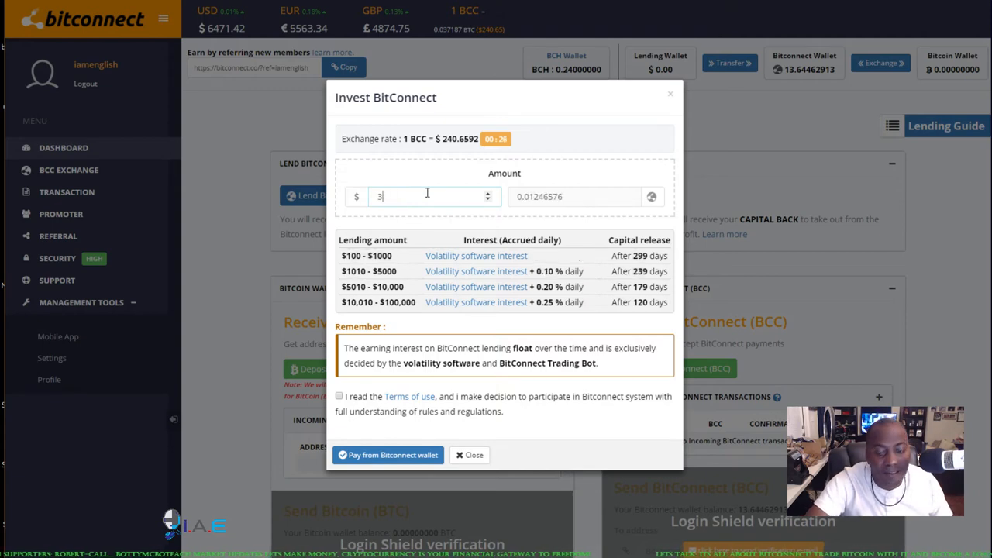
Enter $3200 (13.29681142 BCC), accept the terms of use, and pay from the BitConnect wallet.
{"action": "type", "text": "3200"}
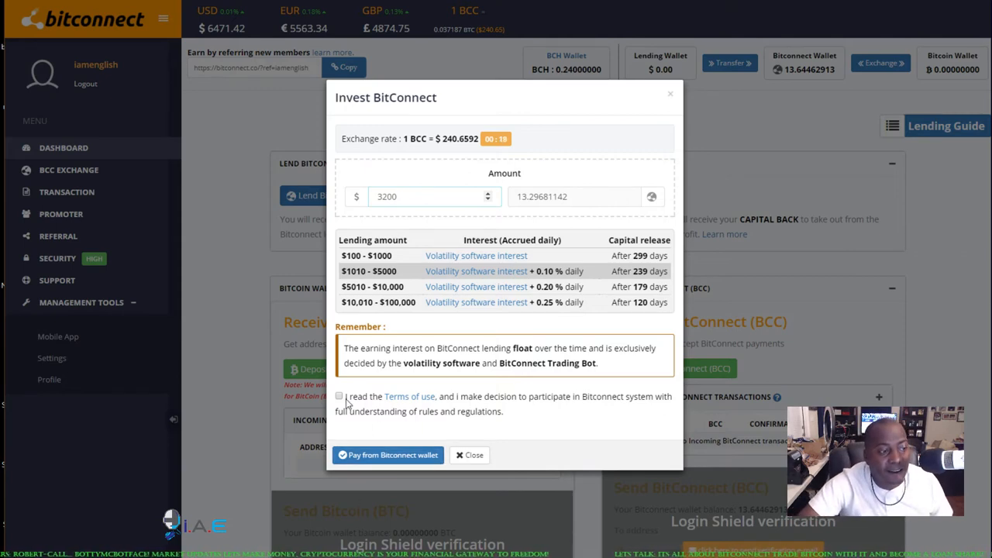
{"action": "left_click", "coordinate": [339, 397]}
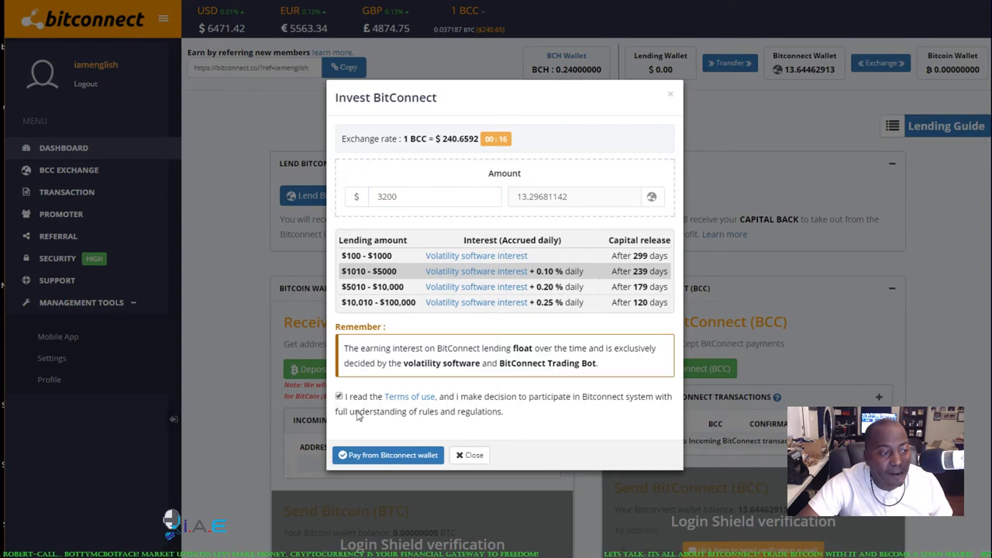
{"action": "left_click", "coordinate": [387, 455]}
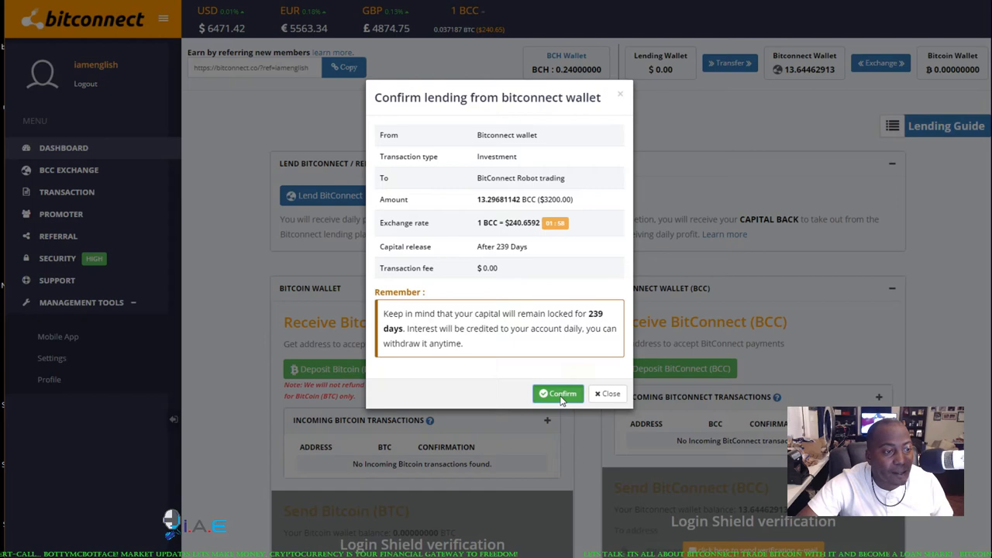
Confirm the 13.29681142 BCC lending, leaving 0.34781771 BCC in the wallet.
{"action": "left_click", "coordinate": [557, 394]}
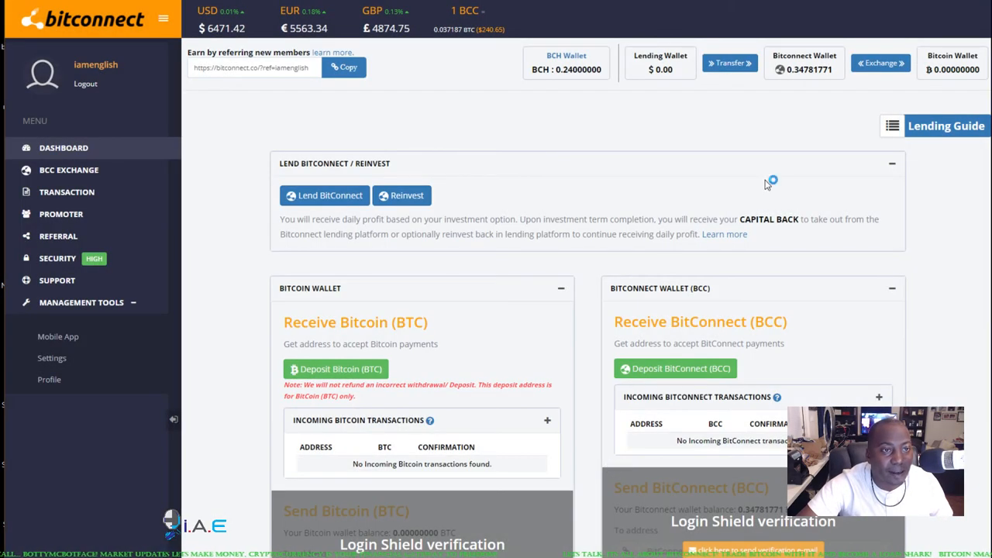
{"action": "mouse_move", "coordinate": [772, 148]}
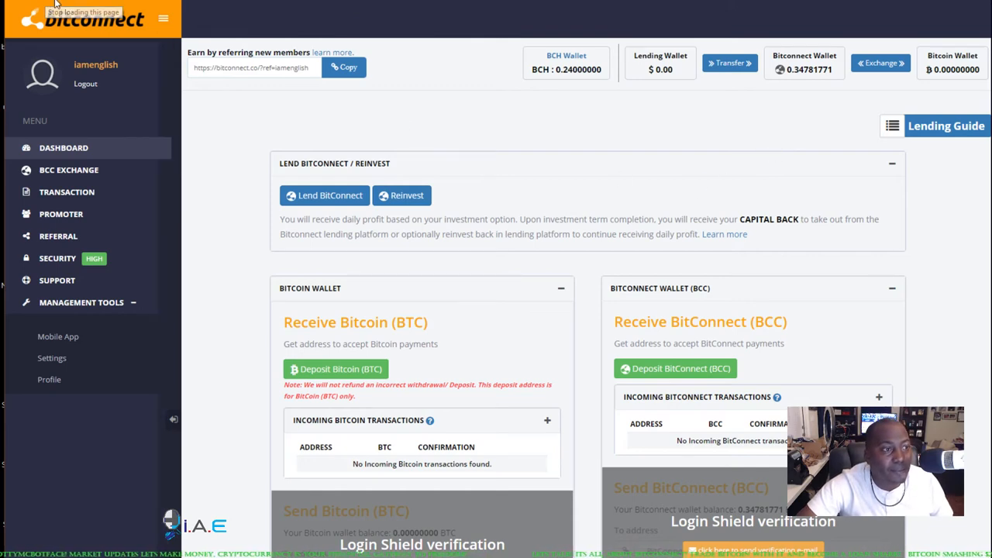
{"action": "scroll", "scroll_direction": "down", "scroll_amount": 3}
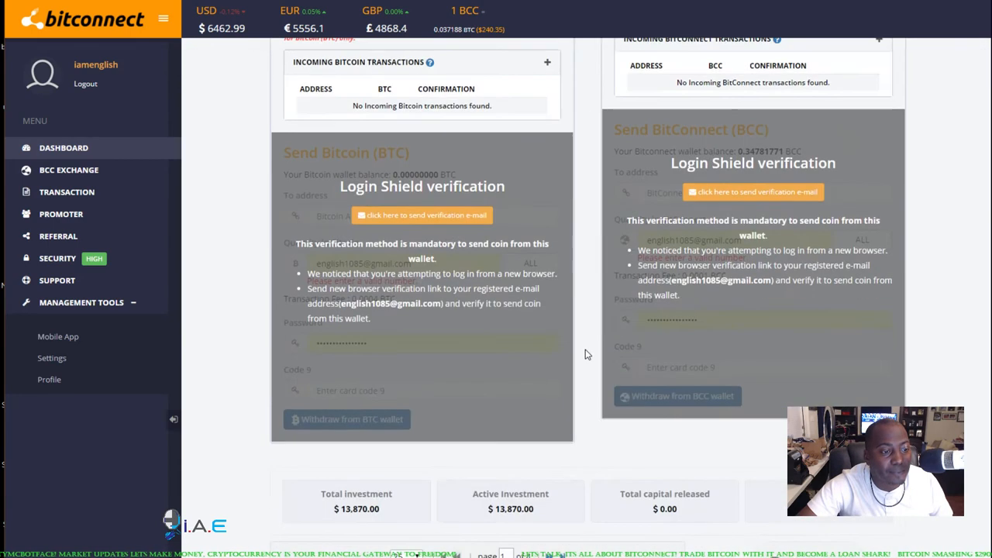
{"action": "scroll", "scroll_direction": "down", "scroll_amount": 3}
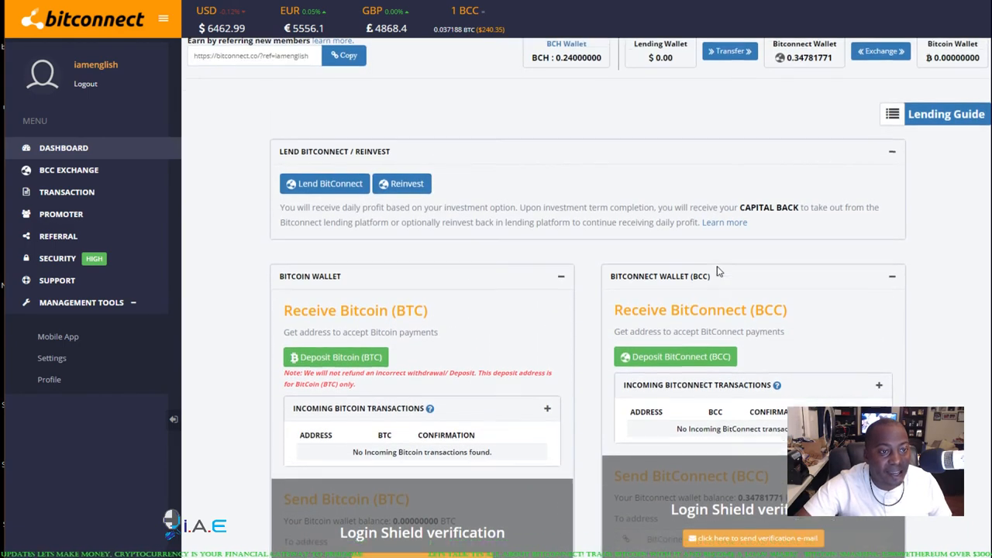
{"action": "scroll", "scroll_direction": "down", "scroll_amount": 3}
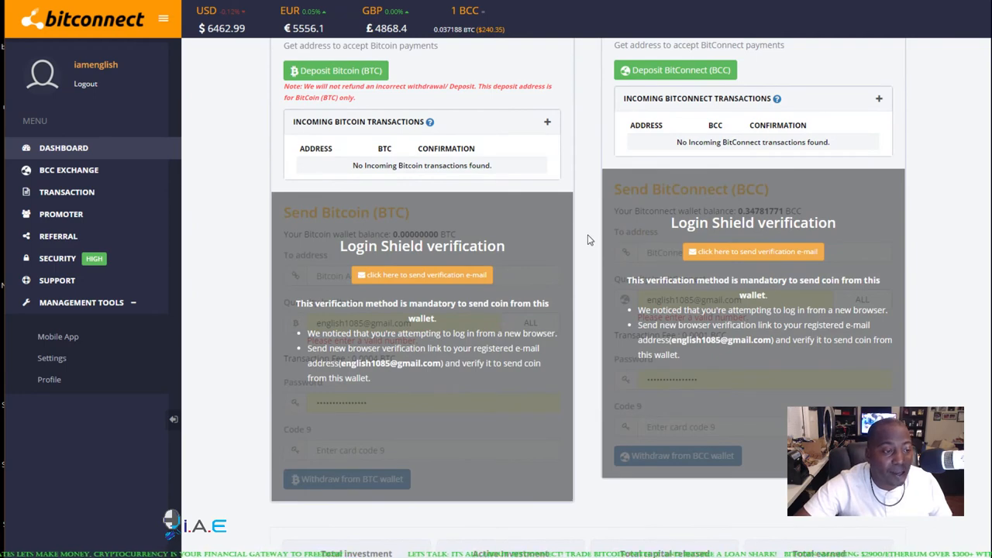
{"action": "mouse_move", "coordinate": [584, 485]}
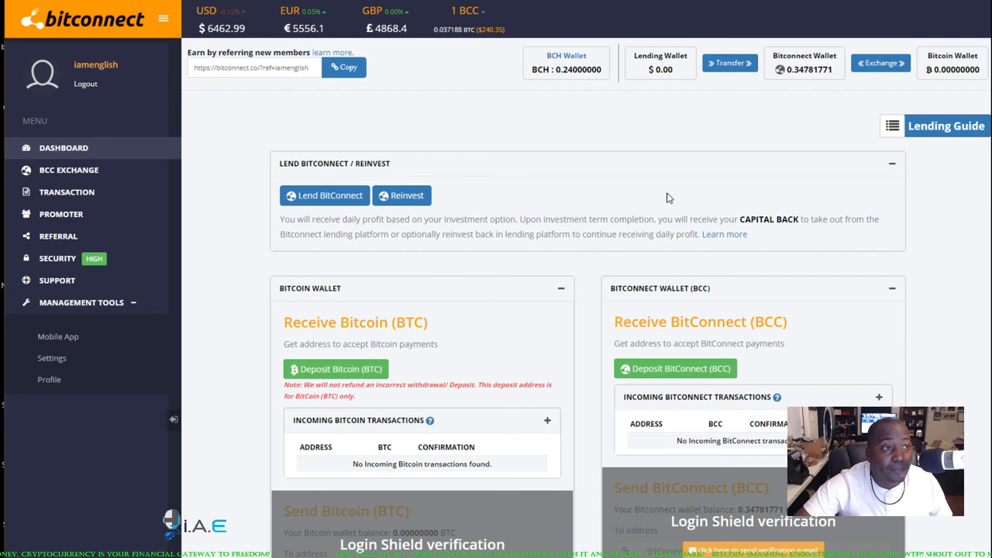
{"action": "mouse_move", "coordinate": [626, 160]}
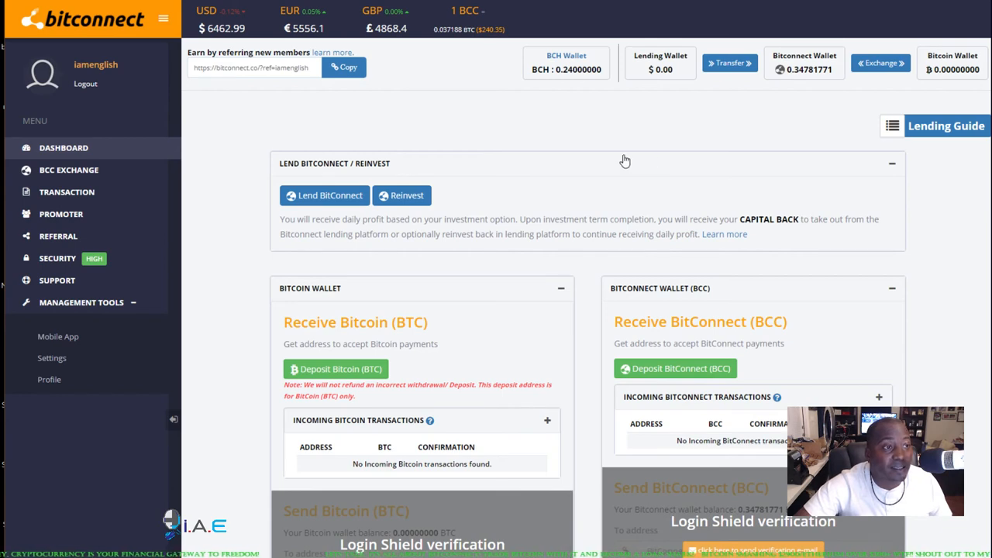
{"action": "mouse_move", "coordinate": [608, 153]}
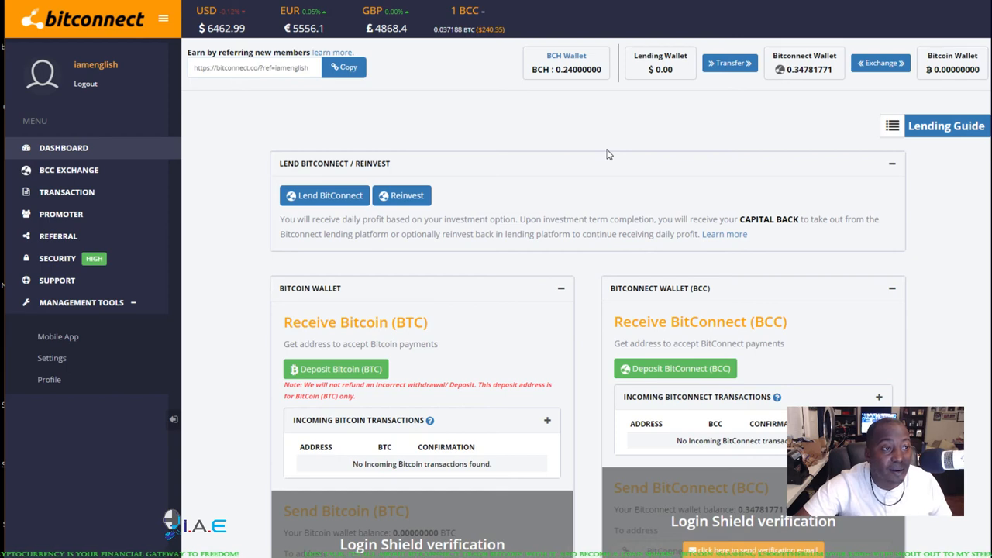
{"action": "mouse_move", "coordinate": [504, 126]}
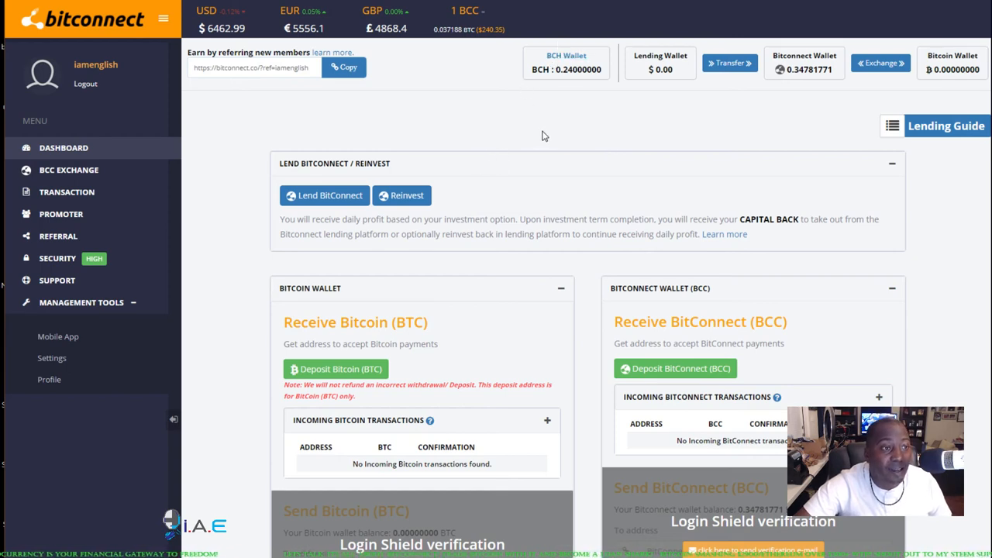
{"action": "mouse_move", "coordinate": [544, 140]}
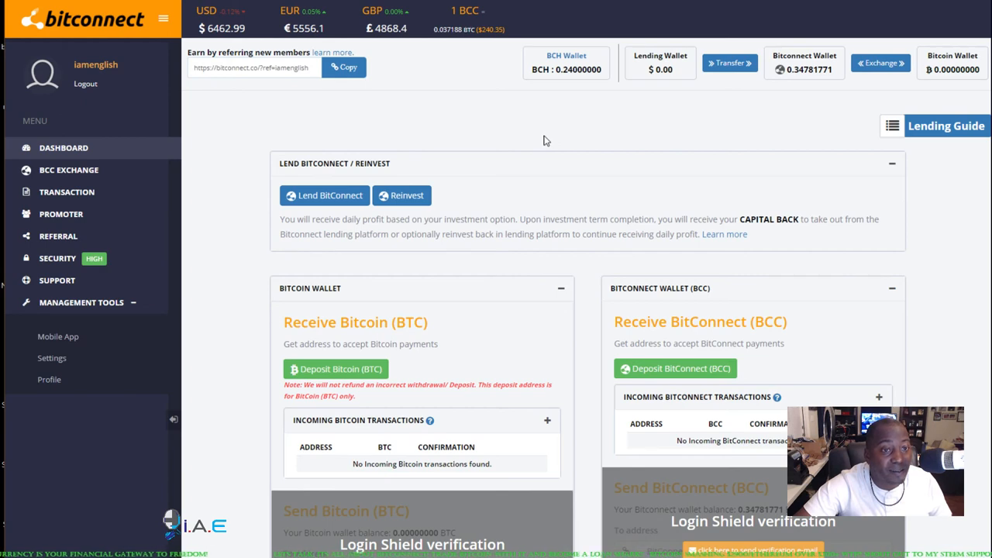
{"action": "mouse_move", "coordinate": [559, 151]}
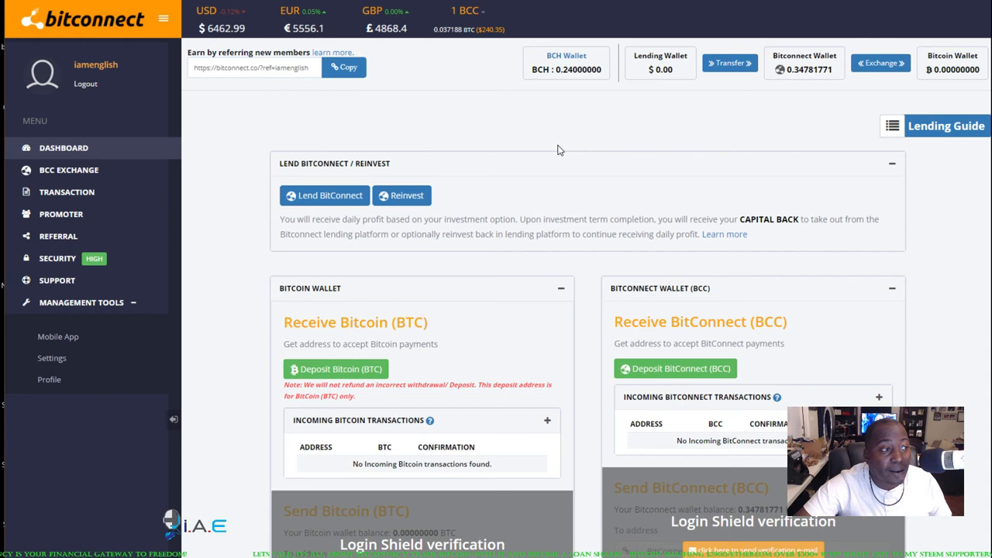
{"action": "mouse_move", "coordinate": [562, 142]}
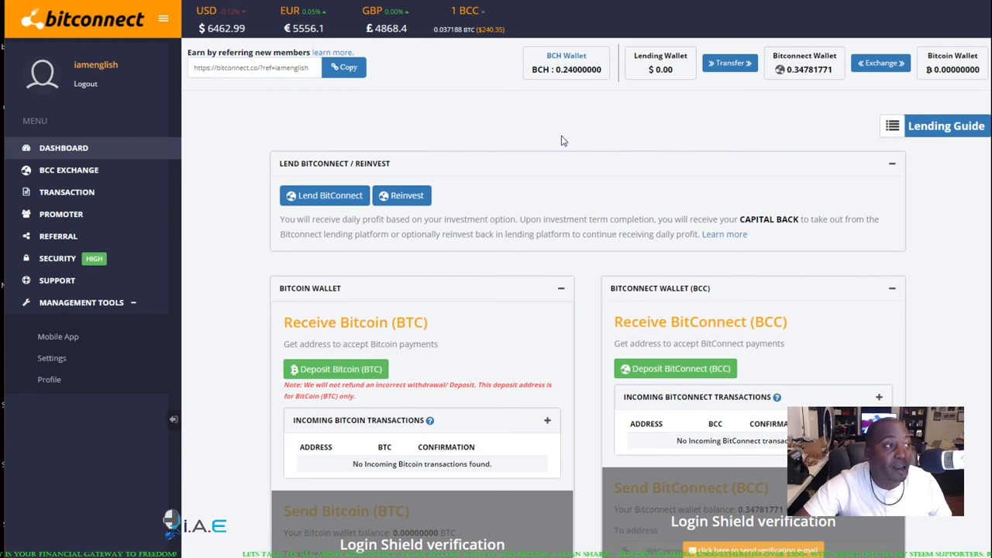
{"action": "mouse_move", "coordinate": [577, 126]}
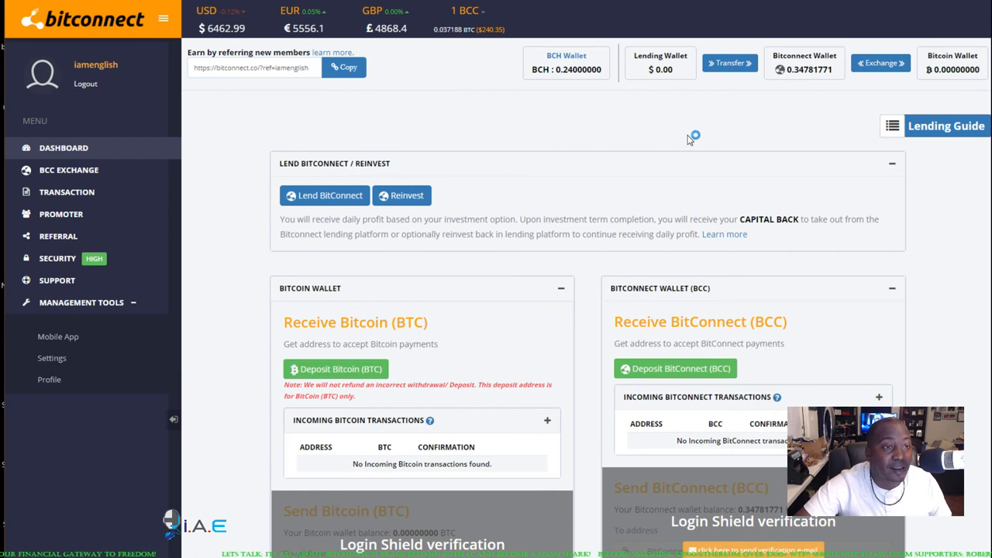
{"action": "mouse_move", "coordinate": [639, 136]}
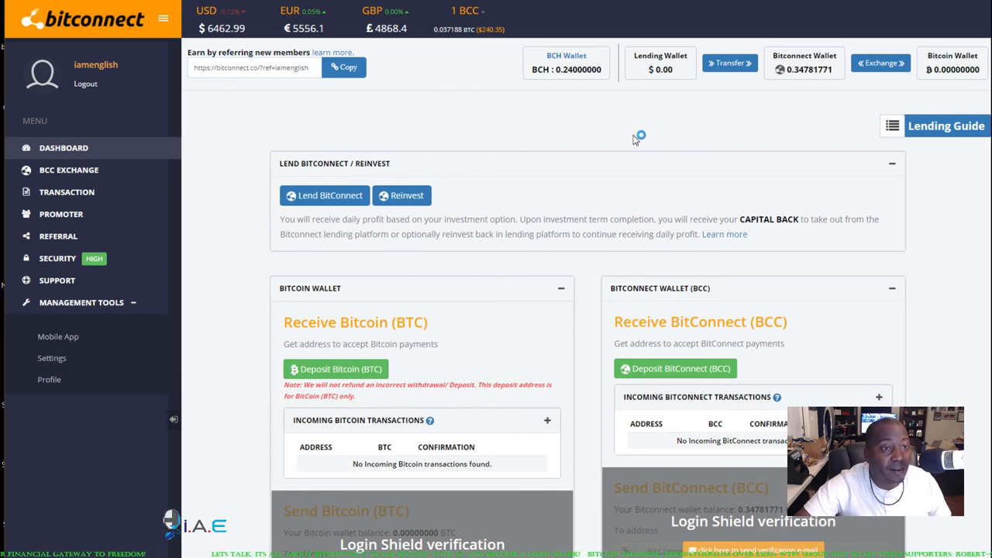
{"action": "mouse_move", "coordinate": [597, 184]}
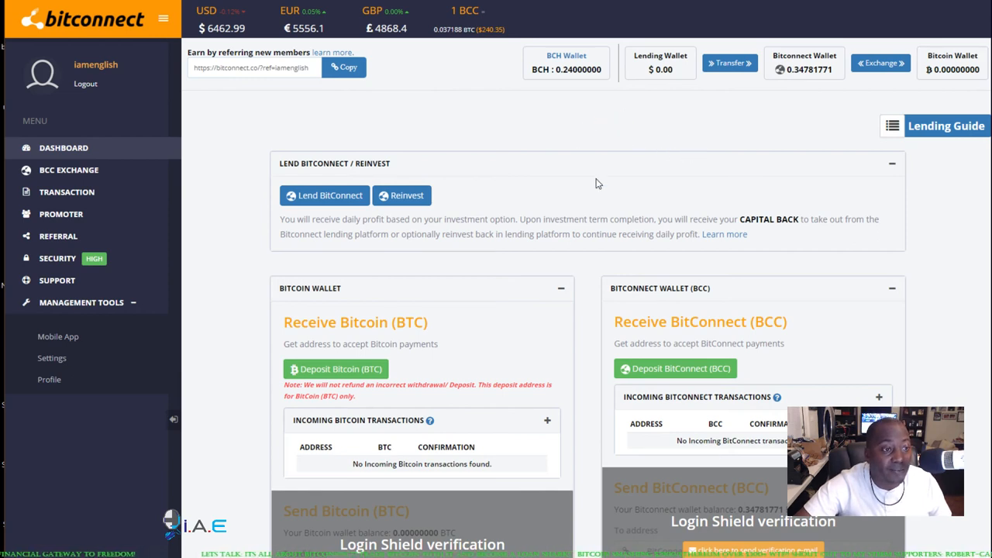
{"action": "scroll", "scroll_direction": "down", "scroll_amount": 3}
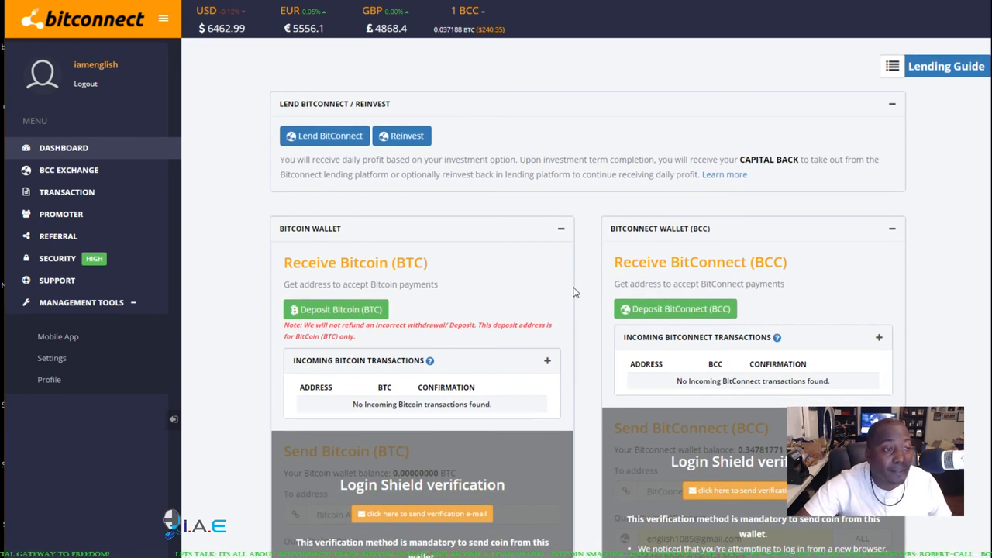
{"action": "mouse_move", "coordinate": [566, 294]}
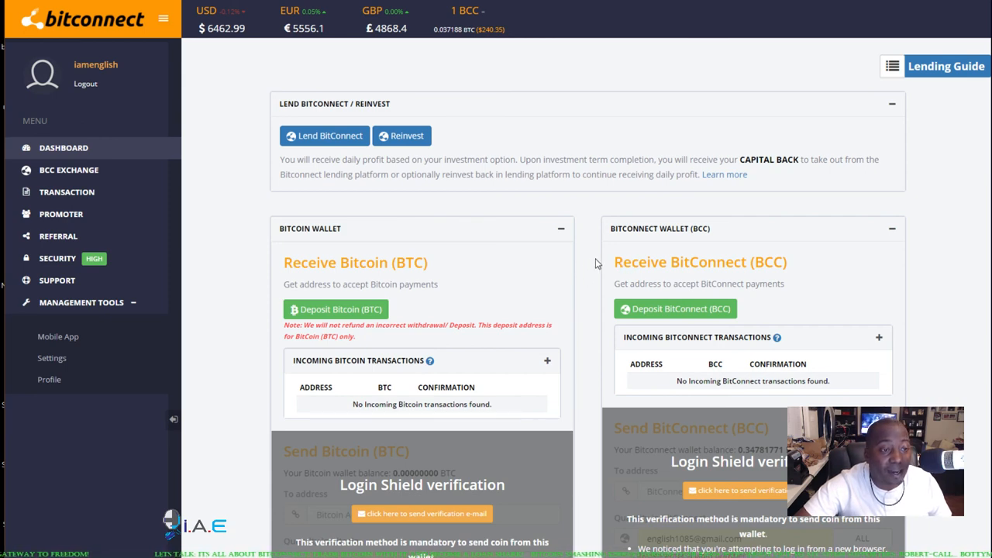
{"action": "mouse_move", "coordinate": [591, 269]}
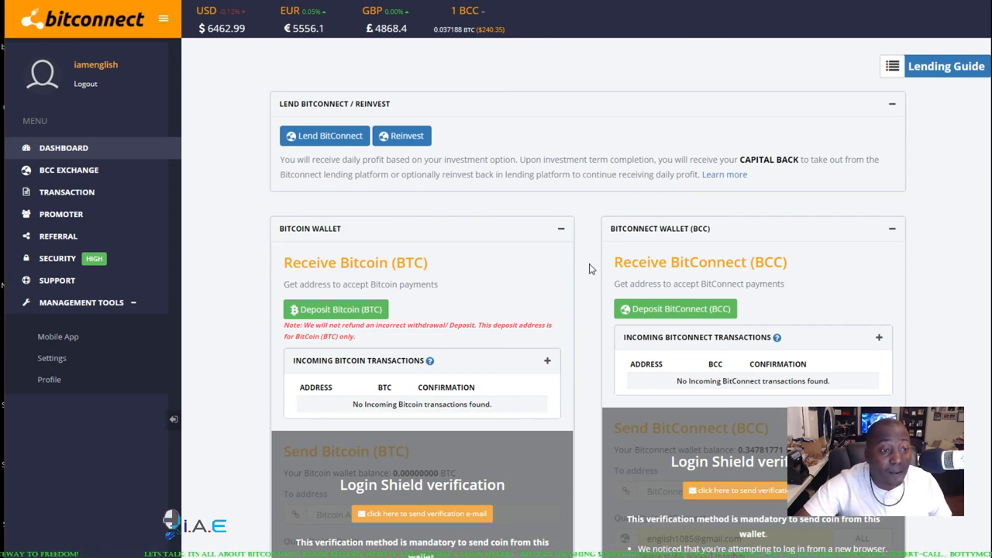
Scroll the dashboard down to the totals and the completed $3,200 lending payment record.
{"action": "scroll", "scroll_direction": "down", "scroll_amount": 3}
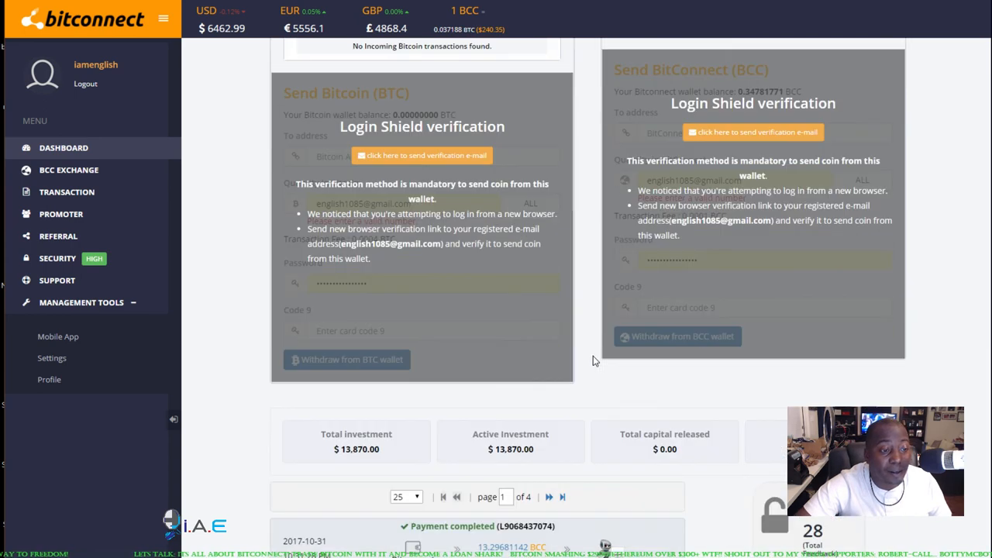
{"action": "scroll", "scroll_direction": "down", "scroll_amount": 3}
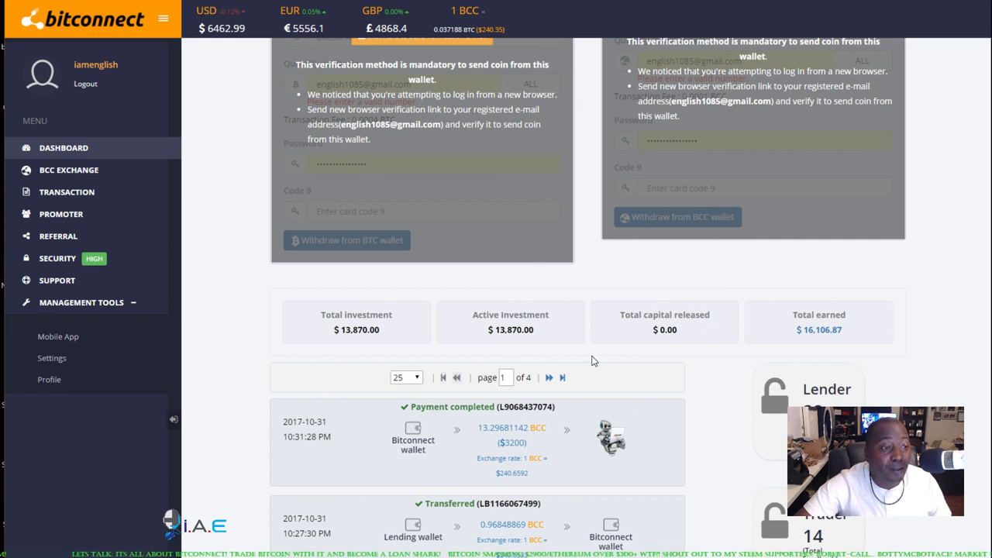
{"action": "mouse_move", "coordinate": [613, 361]}
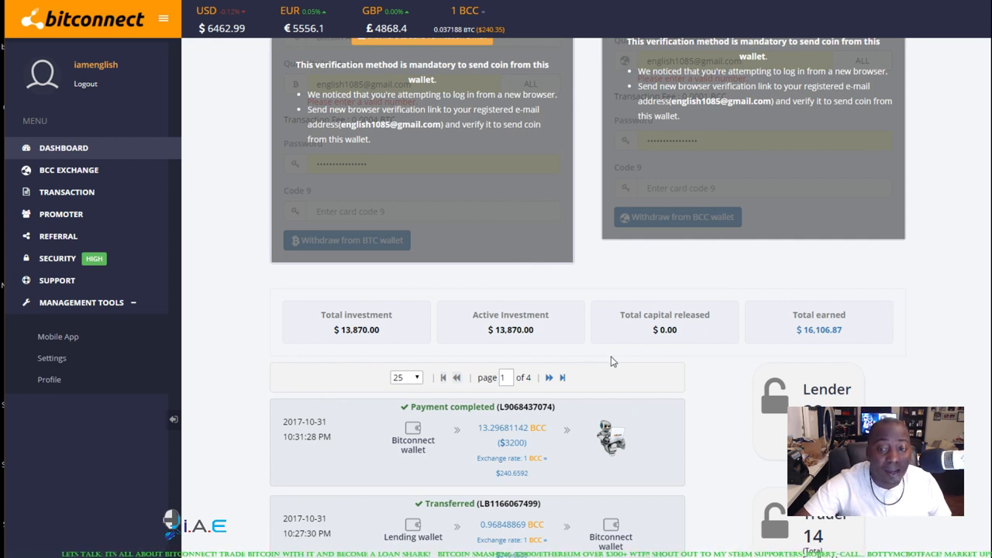